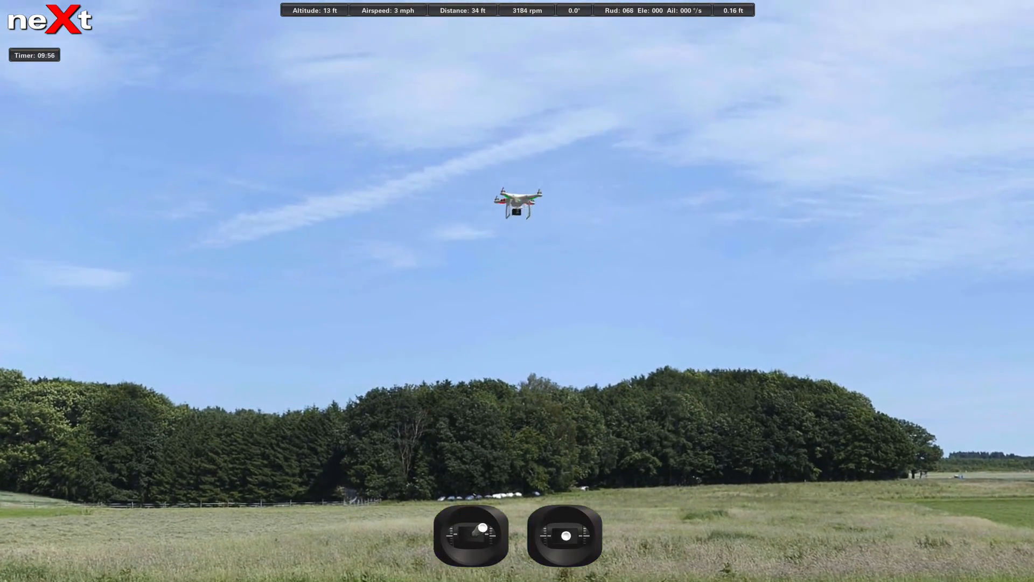
Climb the quadcopter to about 194 ft and fly it roughly 839 ft away
left_click_drag(564, 535, 567, 497)
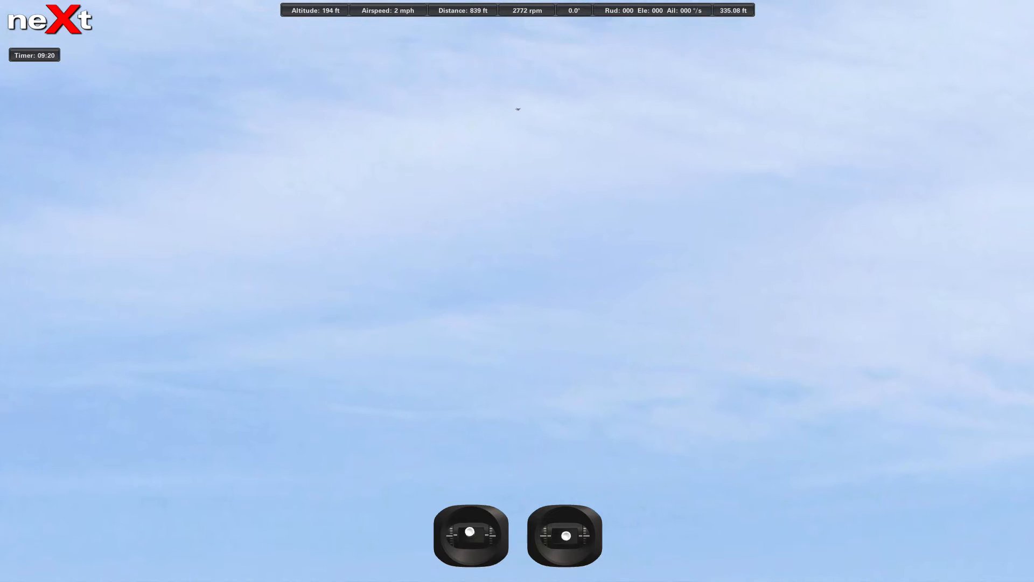
Fly the quadcopter back to about 449 ft away, then lower throttle to descend
left_click_drag(564, 535, 564, 513)
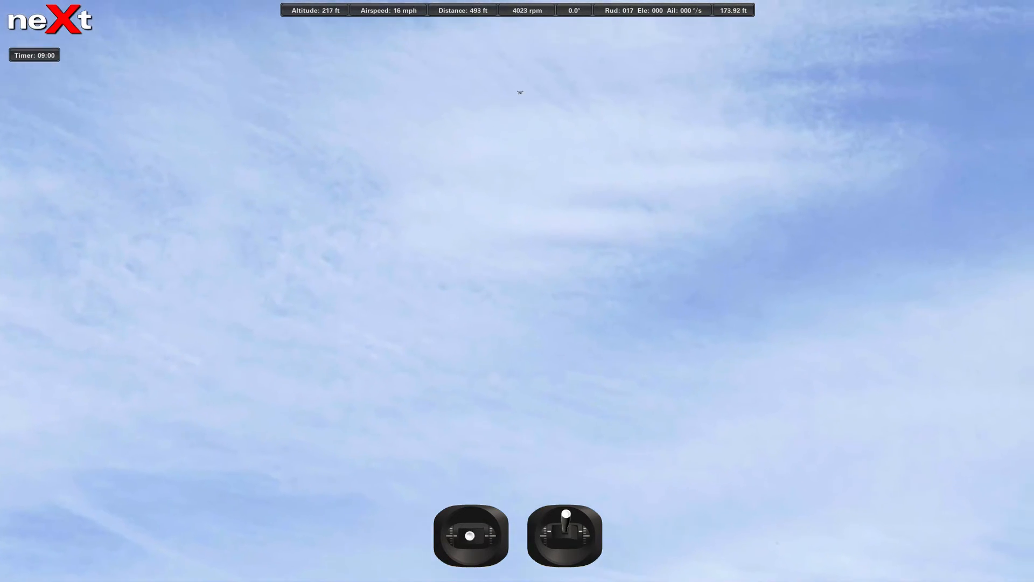
left_click_drag(469, 535, 470, 547)
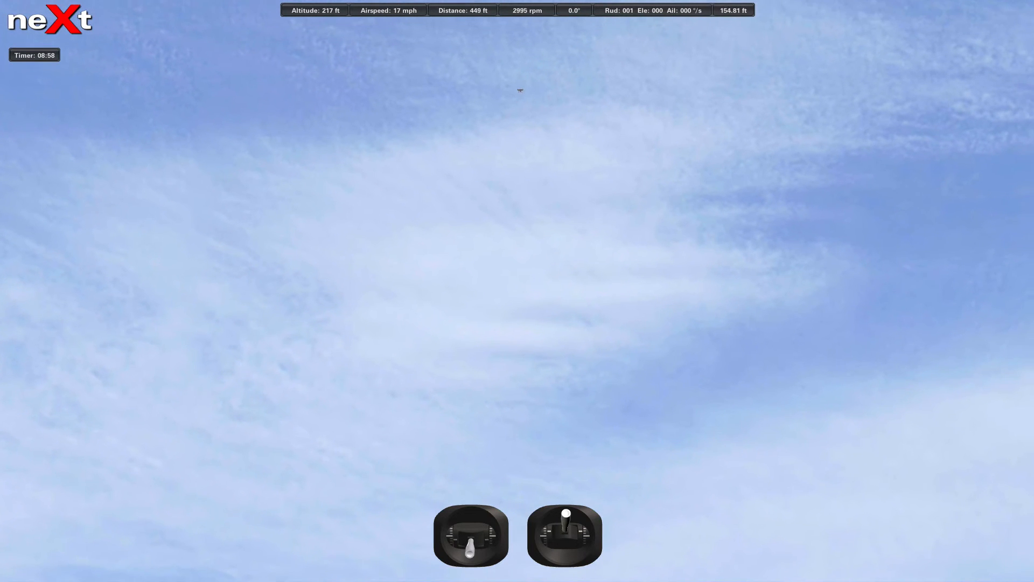